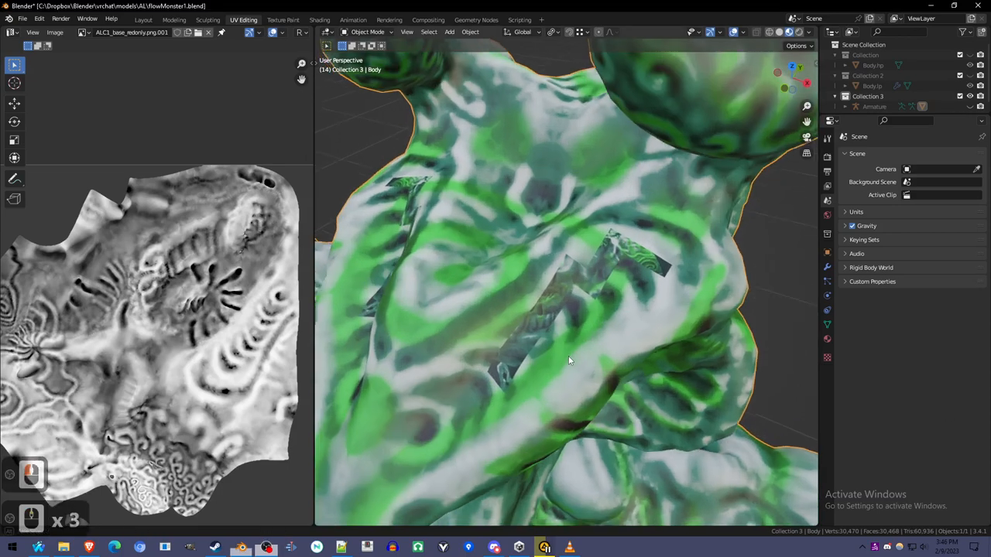
Step: Zoom onto the misaligned texture patch and enter Edit Mode on the Body mesh
drag(569, 359, 495, 433)
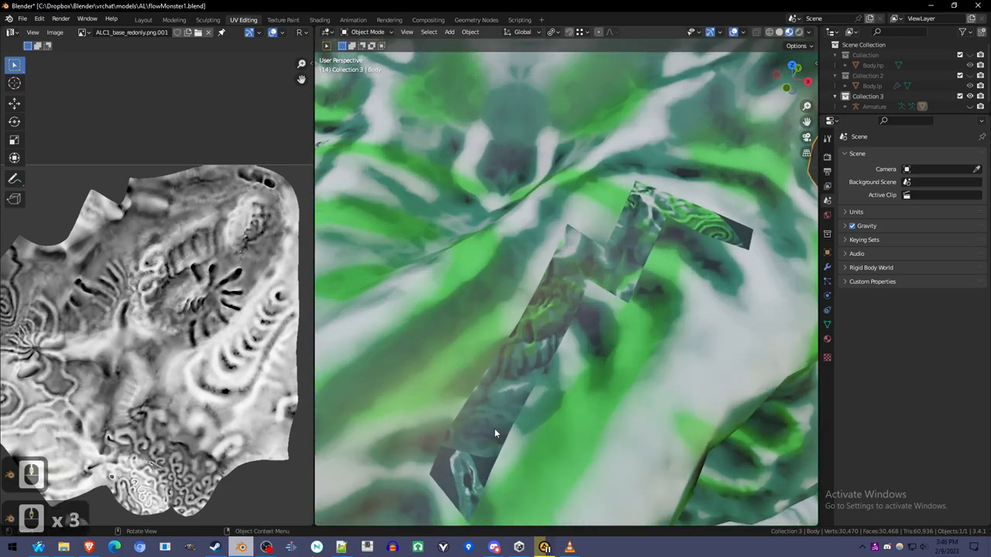
key(Tab)
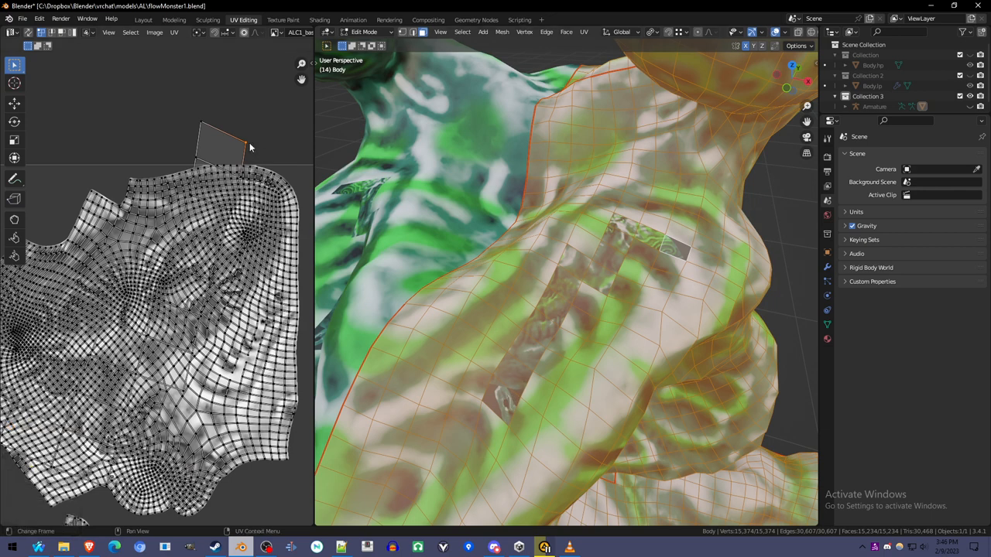
Step: Begin selecting the misaligned patch's faces in face select mode
click(223, 31)
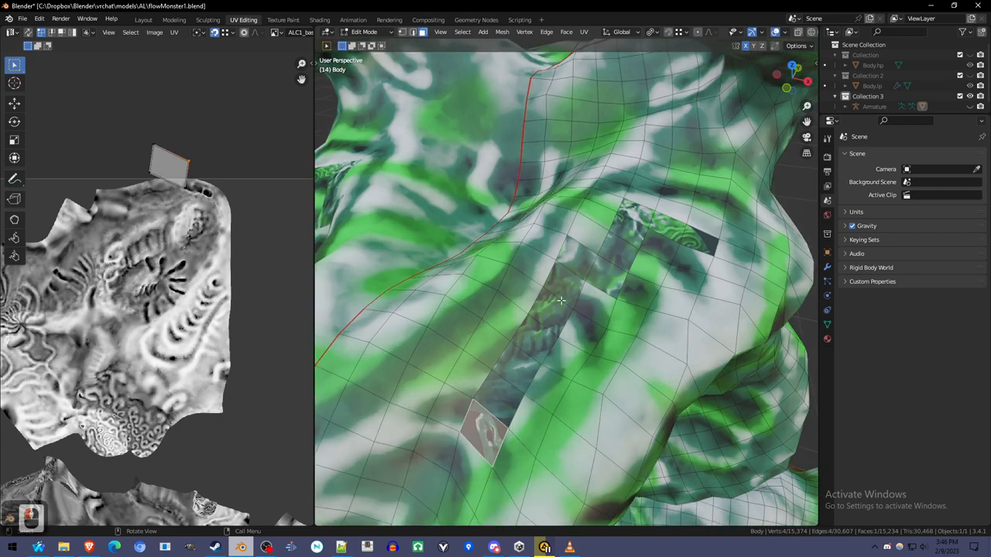
Step: Add the remaining patch faces and delete them with Delete > Only Faces, leaving a gap
click(639, 220)
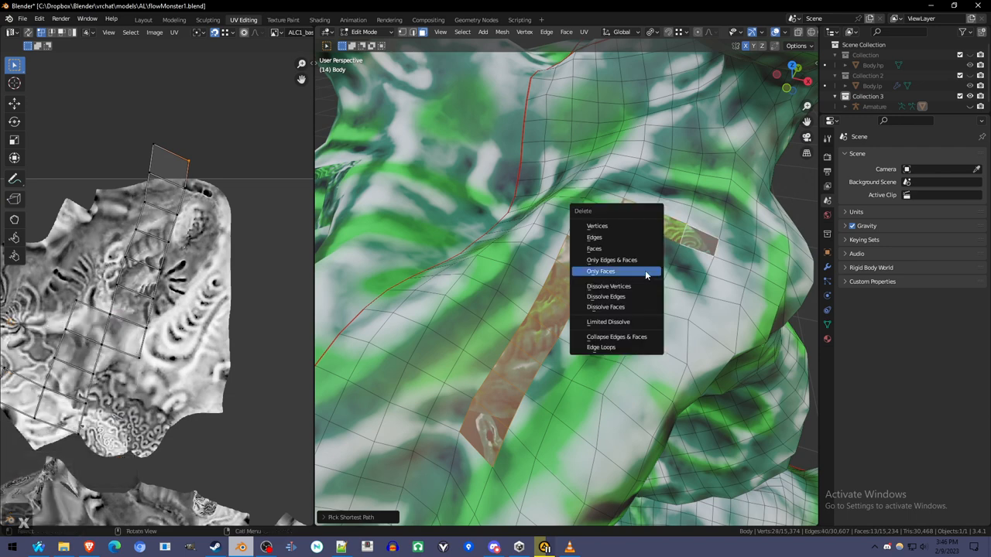
click(600, 271)
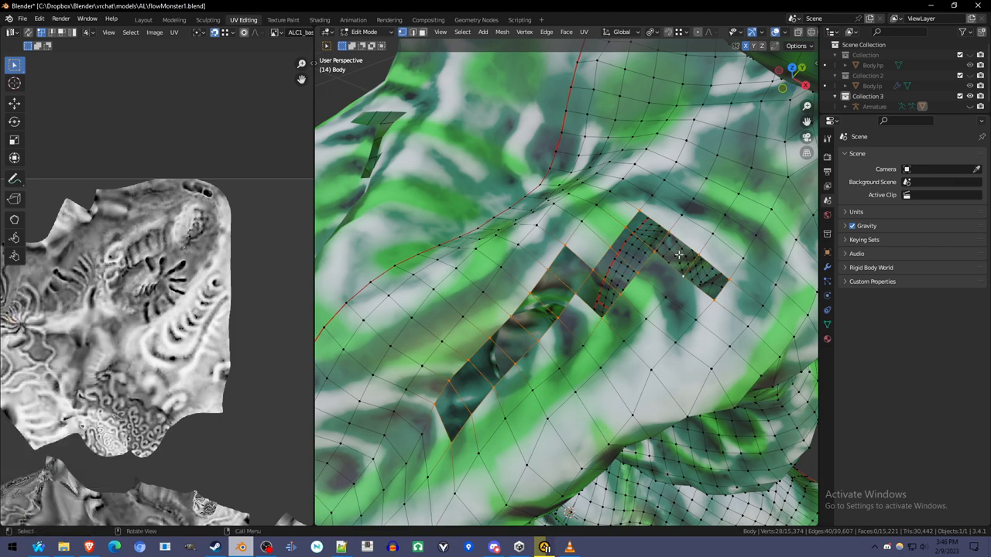
drag(678, 256, 668, 270)
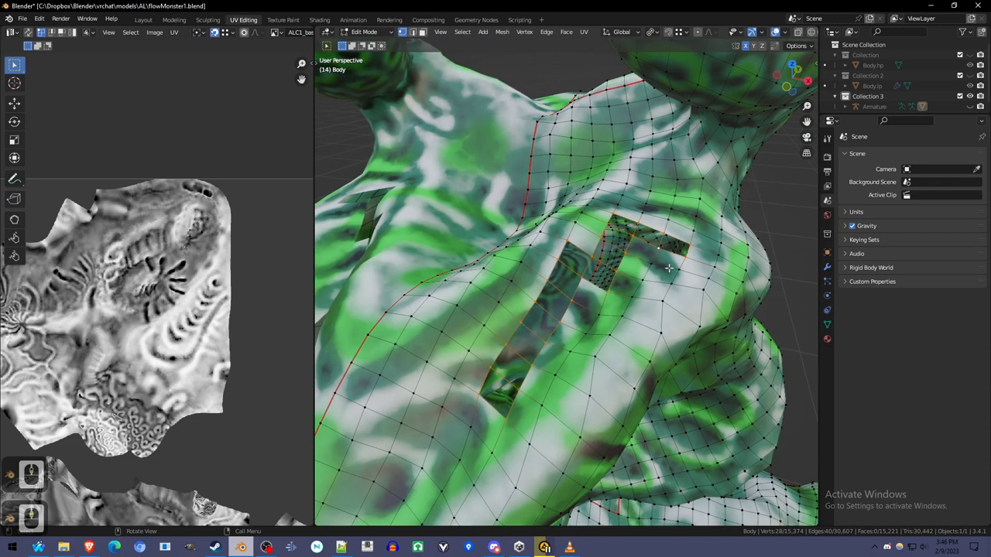